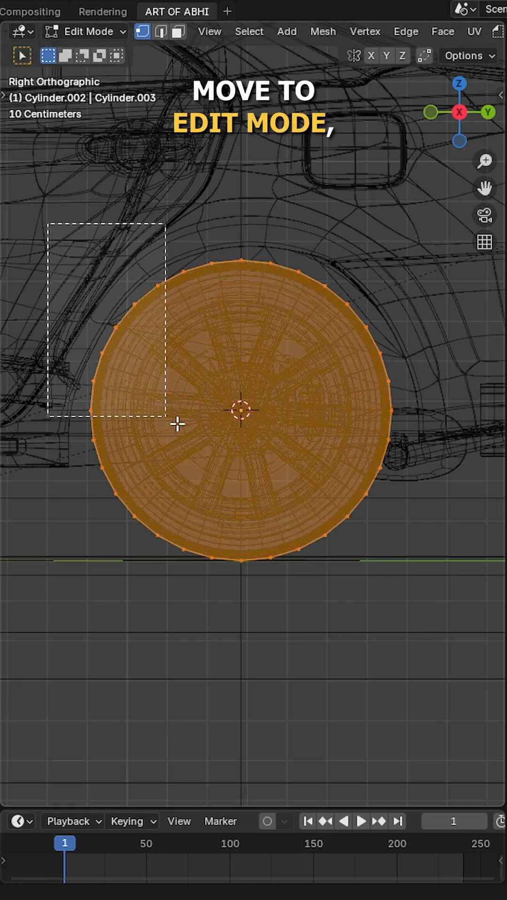
# Delete the selected upper vertices of the wheel cylinder, keeping the strip under the tire
pyautogui.press('x')
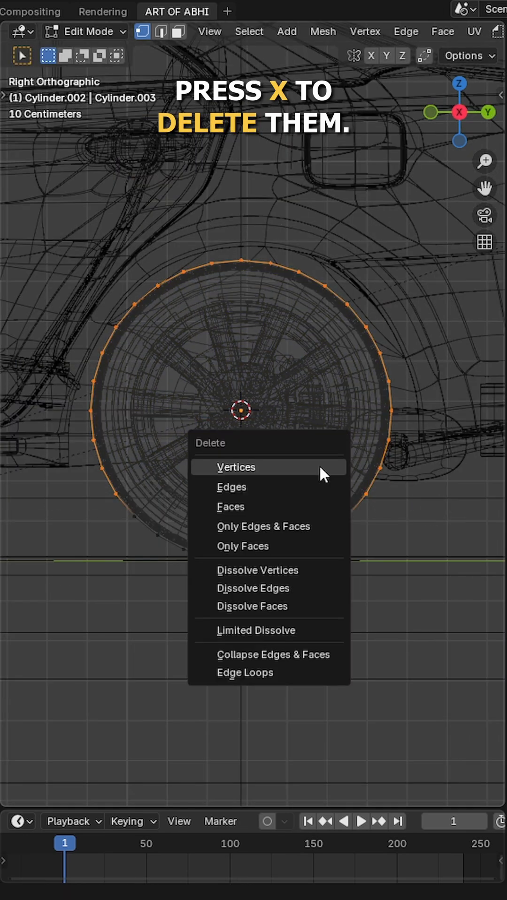
pyautogui.click(236, 467)
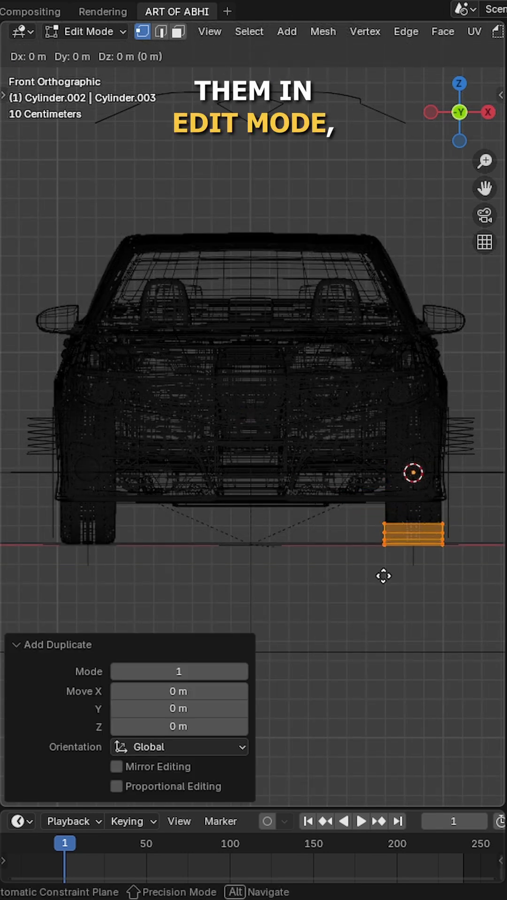
# Place the copied strip under the other wheel, parent the strips to the car roof and name it Emitter Object
pyautogui.moveTo(410, 534); pyautogui.dragTo(92, 534)
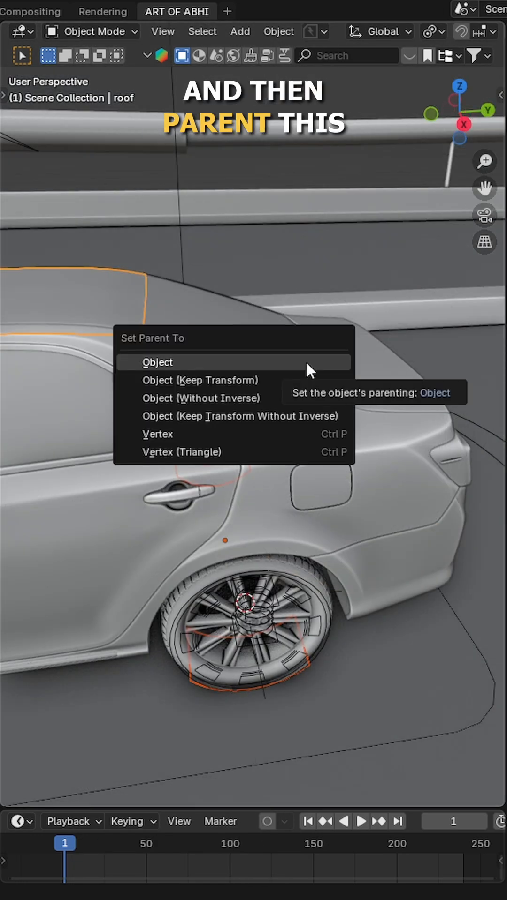
pyautogui.click(158, 362)
pyautogui.write('Emitter Obje')
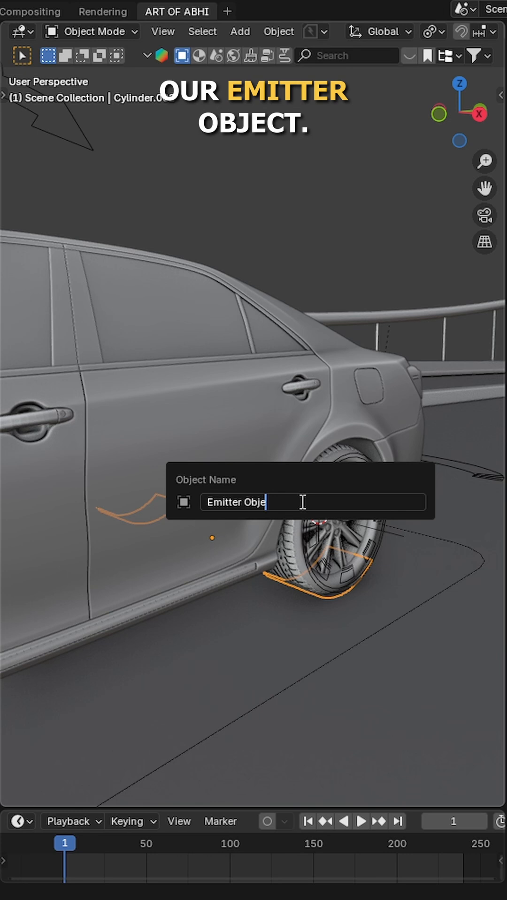
pyautogui.press('shift+a')
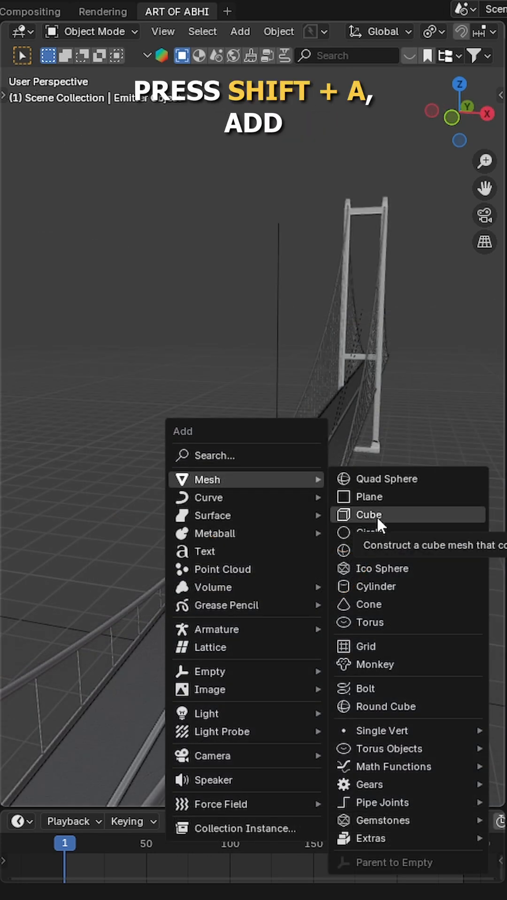
# Add a cube along the road as a fluid Domain with Resolution Divisions 256*3 (768)
pyautogui.click(369, 515)
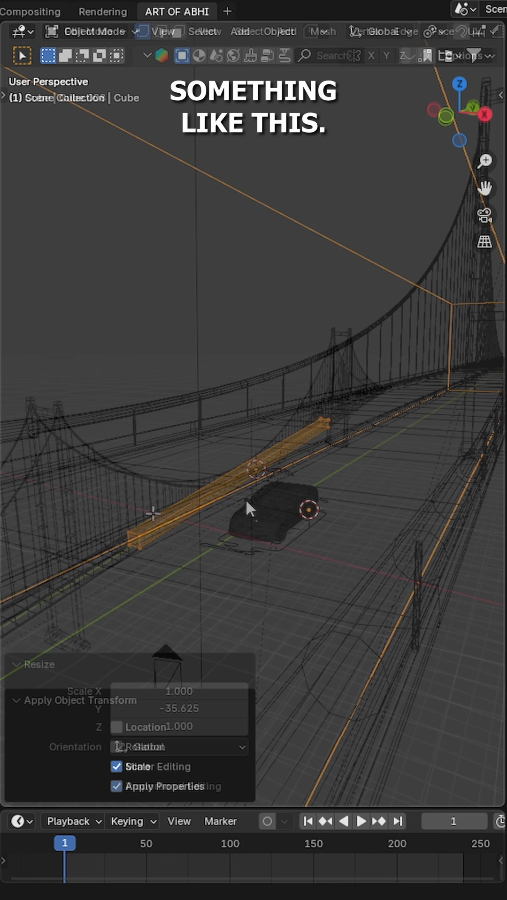
pyautogui.click(18, 390)
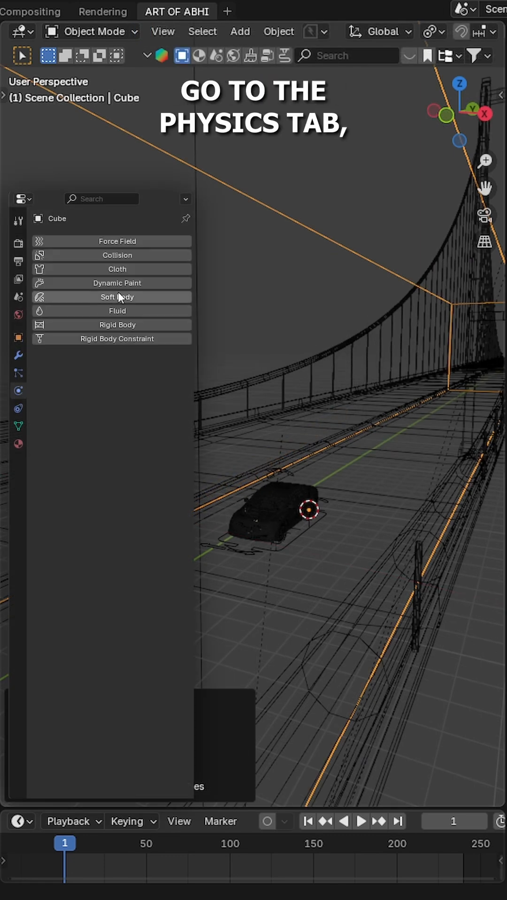
pyautogui.click(118, 311)
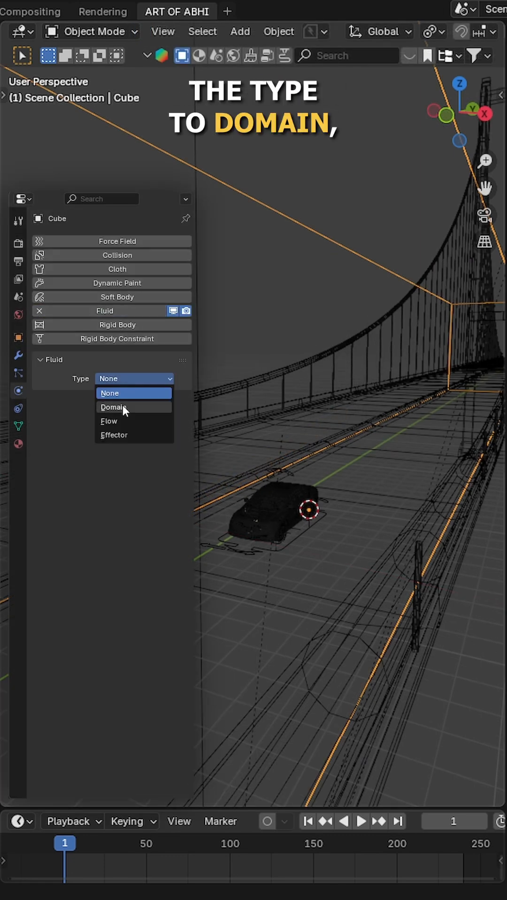
pyautogui.click(113, 408)
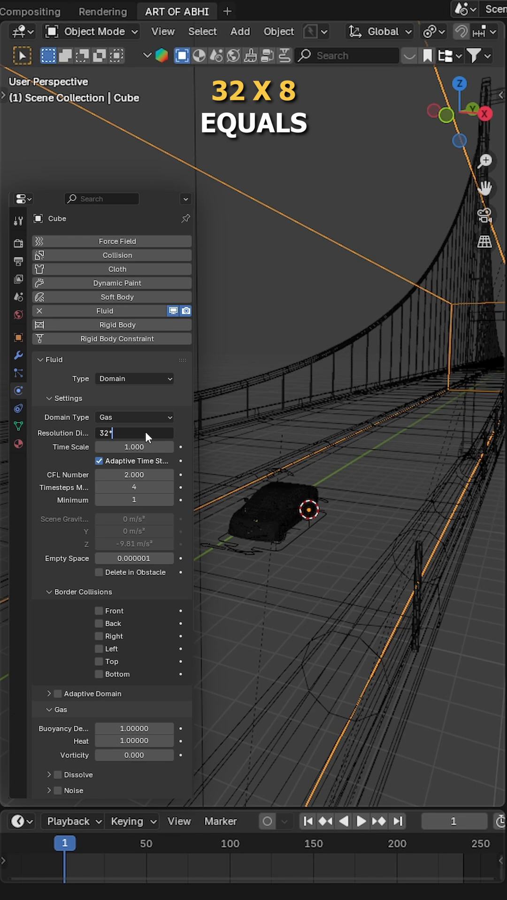
pyautogui.write('256*3')
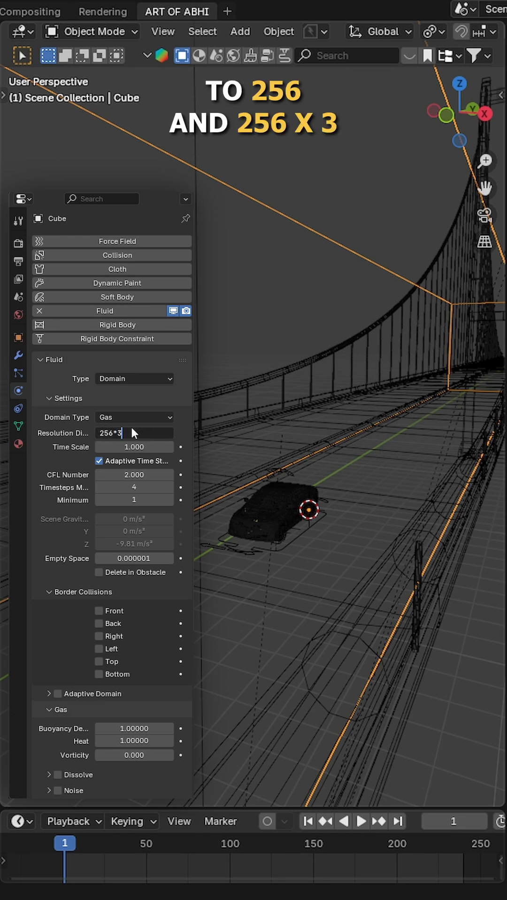
pyautogui.press('Return')
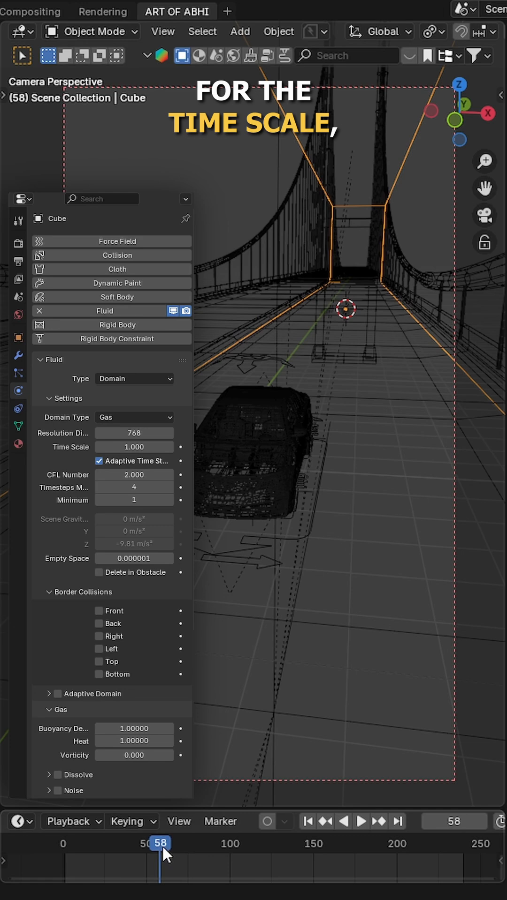
# Scrub to the drift start, set the domain Cache End to 240 and Cache Type to All
pyautogui.click(361, 822)
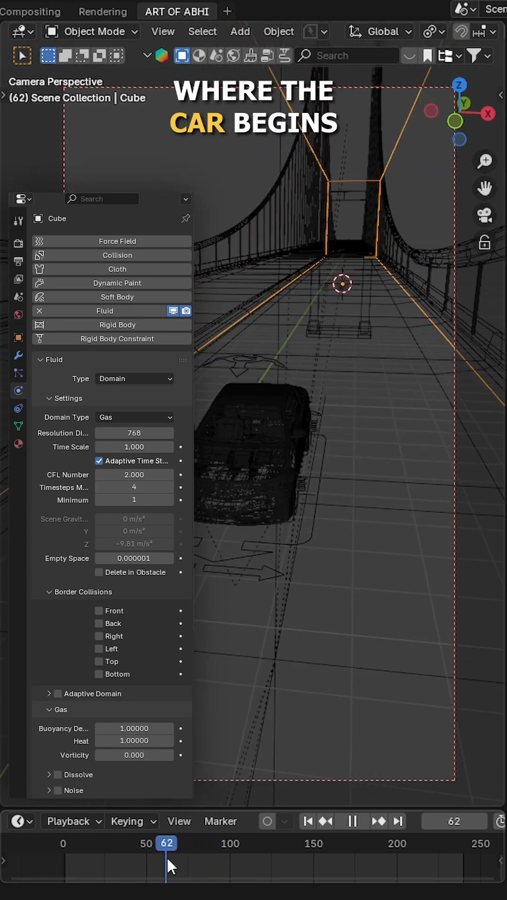
pyautogui.moveTo(168, 843); pyautogui.dragTo(164, 844)
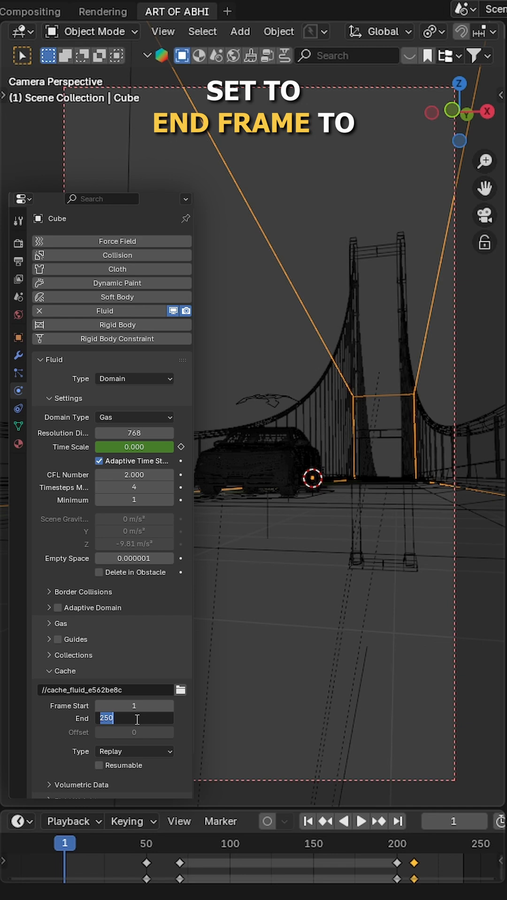
pyautogui.click(133, 752)
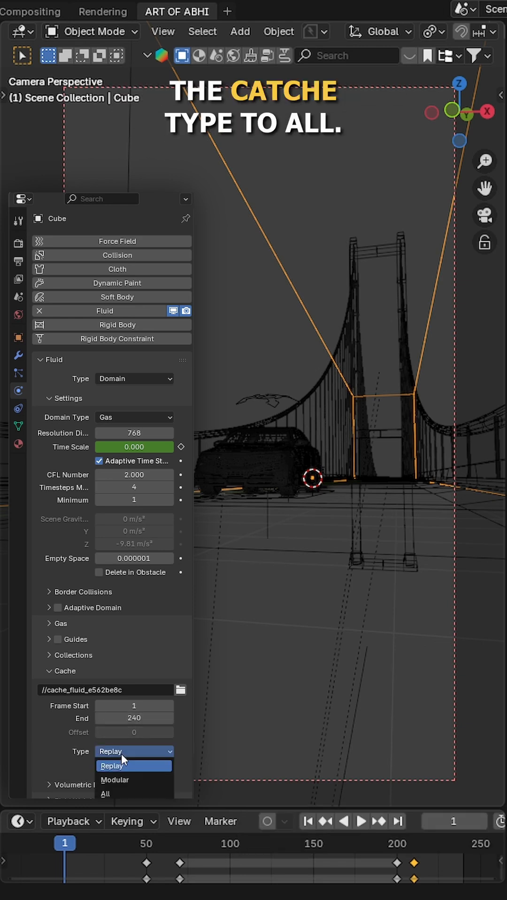
pyautogui.click(105, 794)
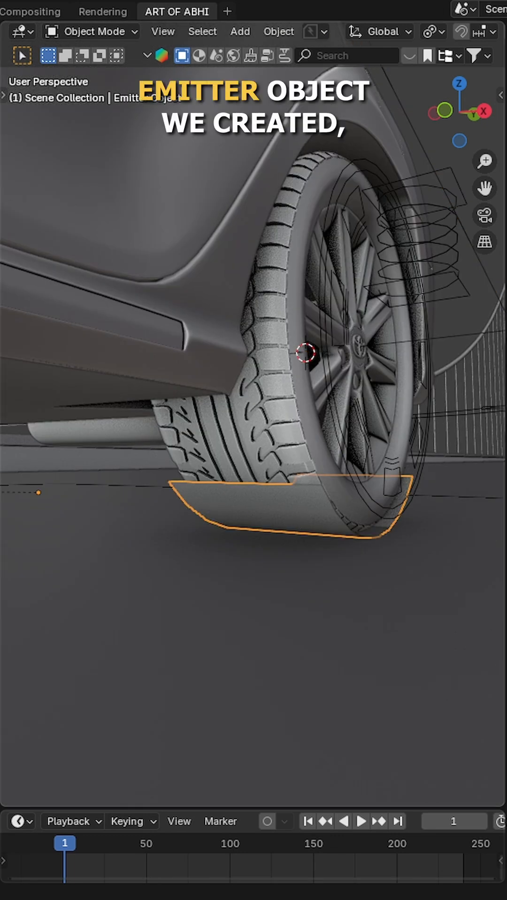
# Set the emitter to Flow type, Smoke Inflow behavior with Initial Velocity enabled
pyautogui.click(133, 396)
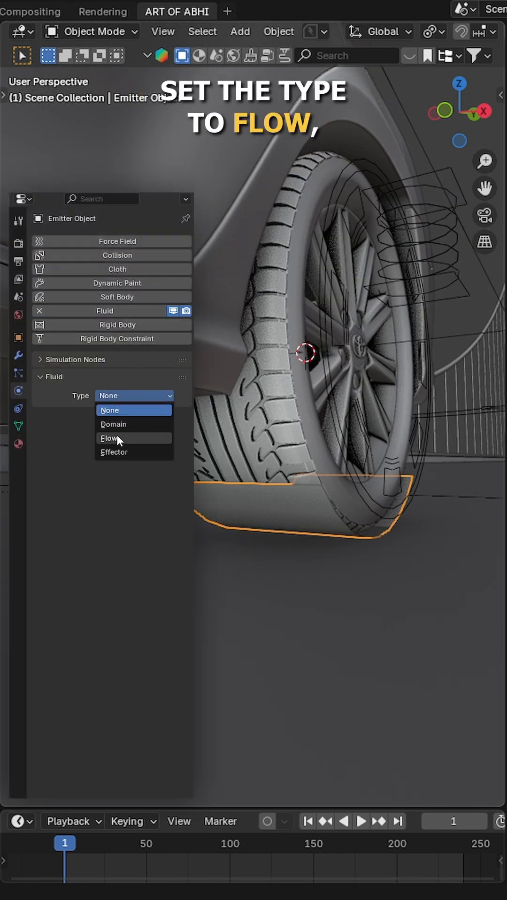
pyautogui.click(108, 438)
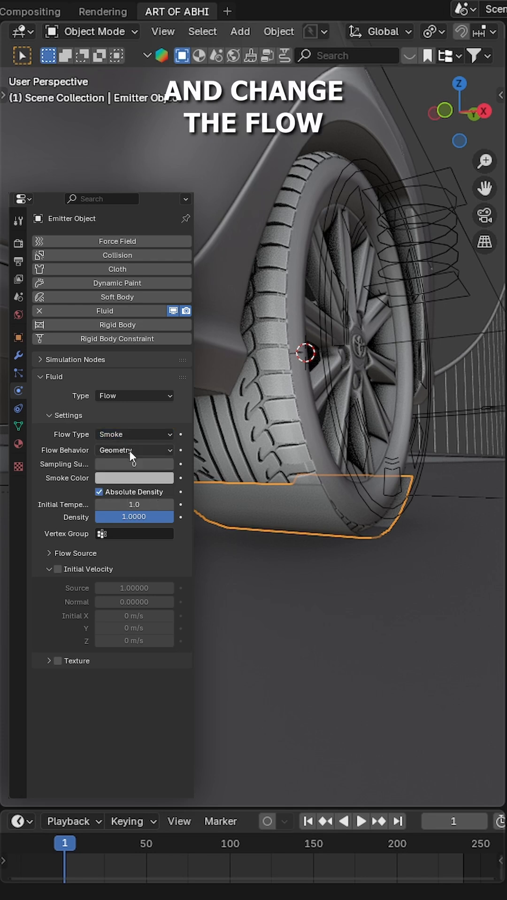
pyautogui.click(133, 450)
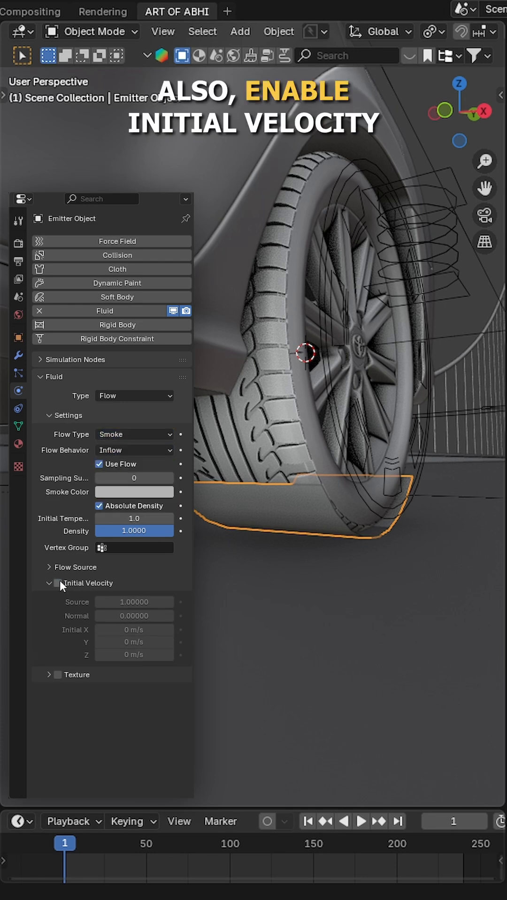
pyautogui.click(58, 584)
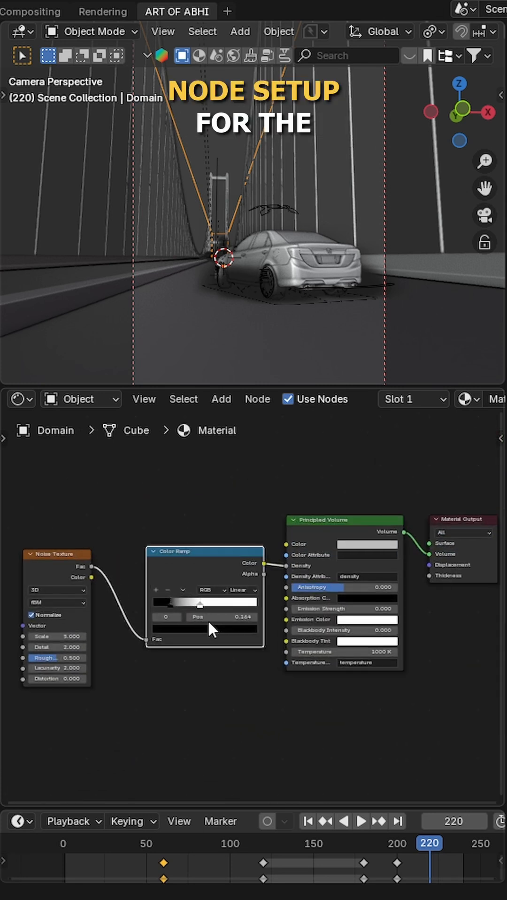
# Switch the shader editor to World for the evening-sky HDRI, then move to the Compositor node tree
pyautogui.click(80, 400)
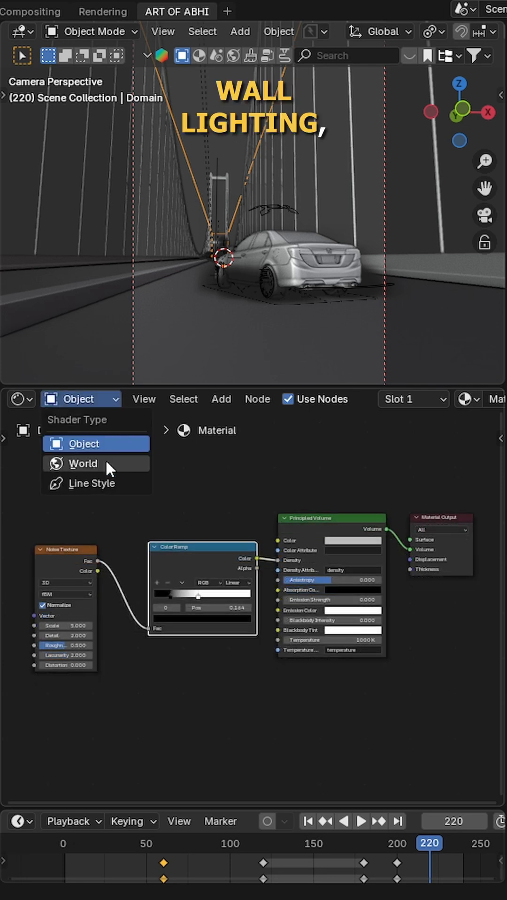
pyautogui.click(82, 463)
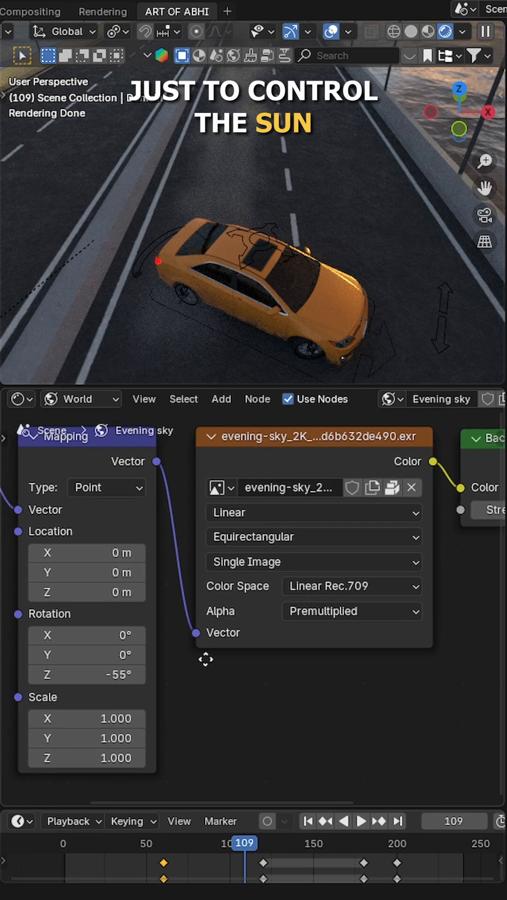
pyautogui.click(21, 399)
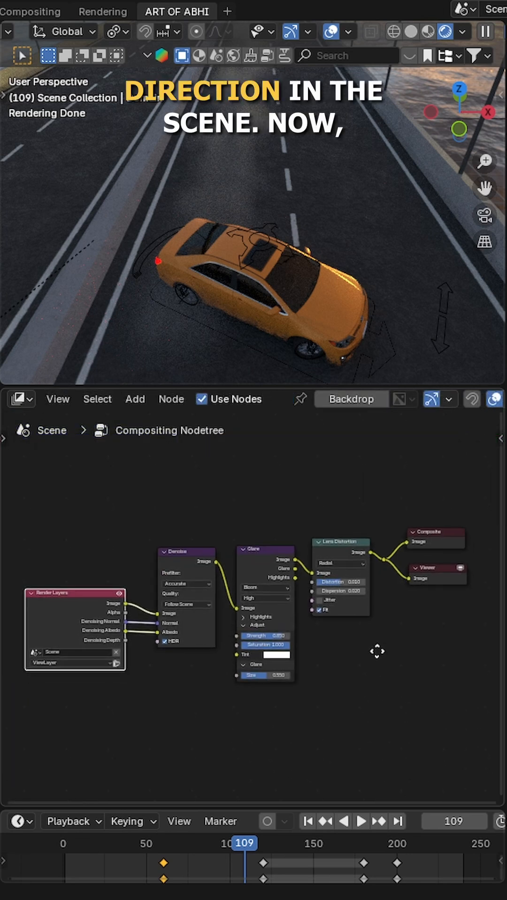